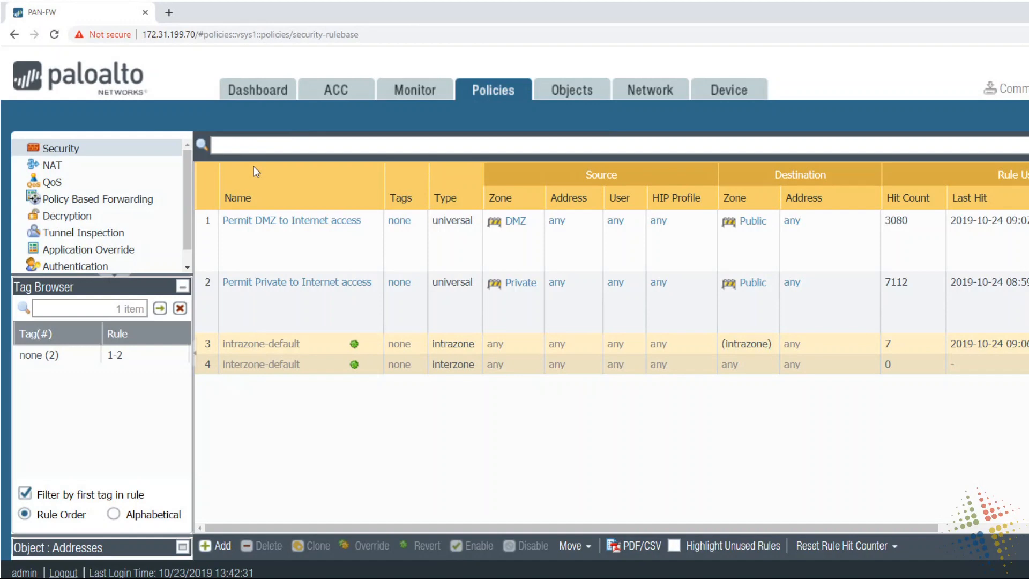
mouse_move(244, 301)
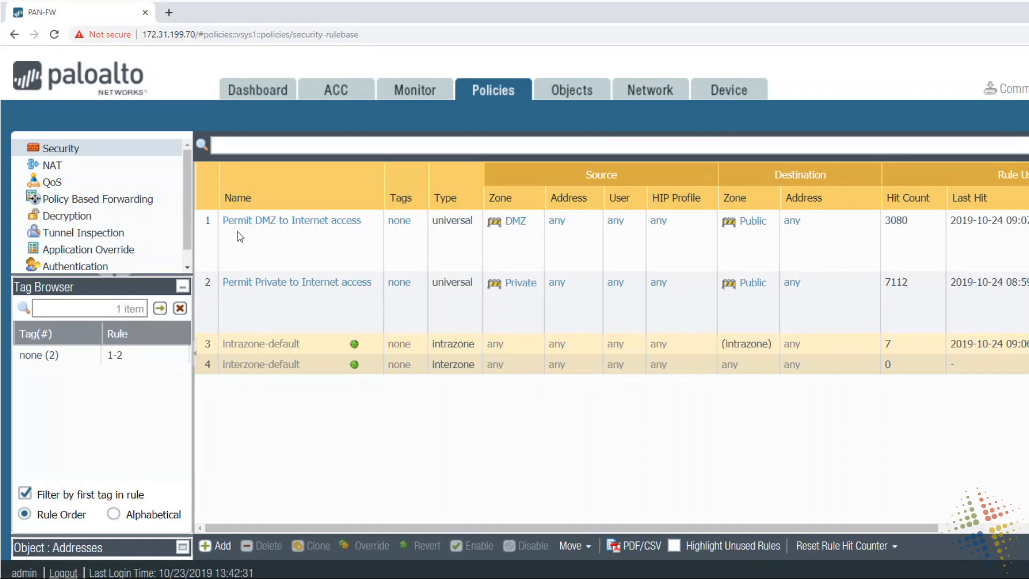
mouse_move(301, 249)
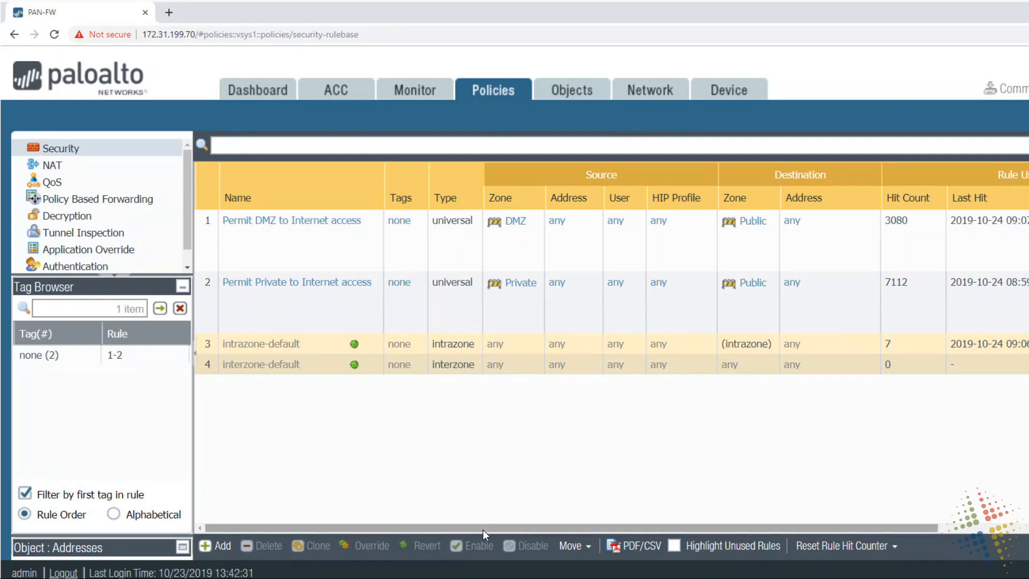
Remove all listed applications from the Permit Private to Internet rule so any application is allowed
scroll("right", 3)
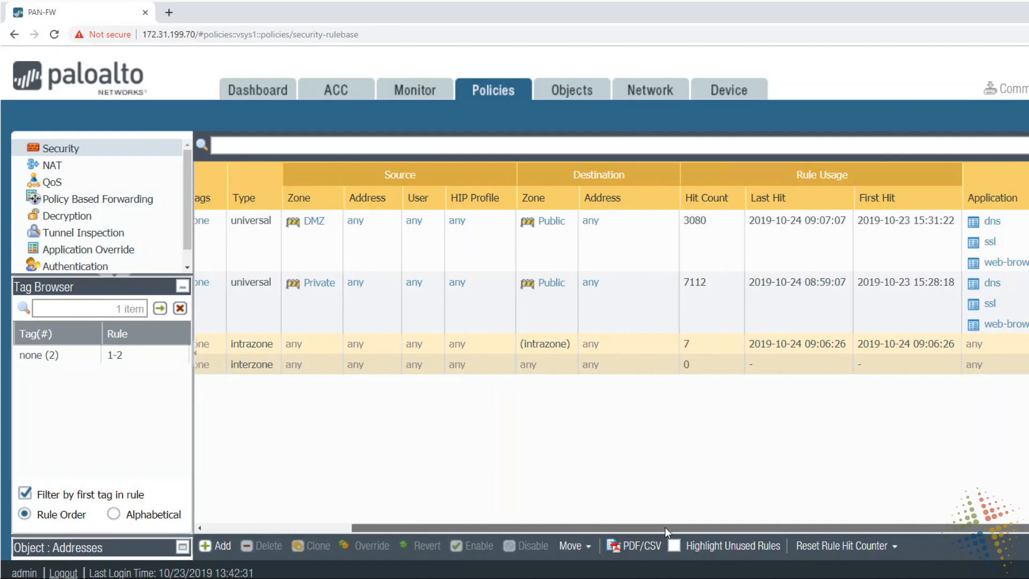
scroll("right", 3)
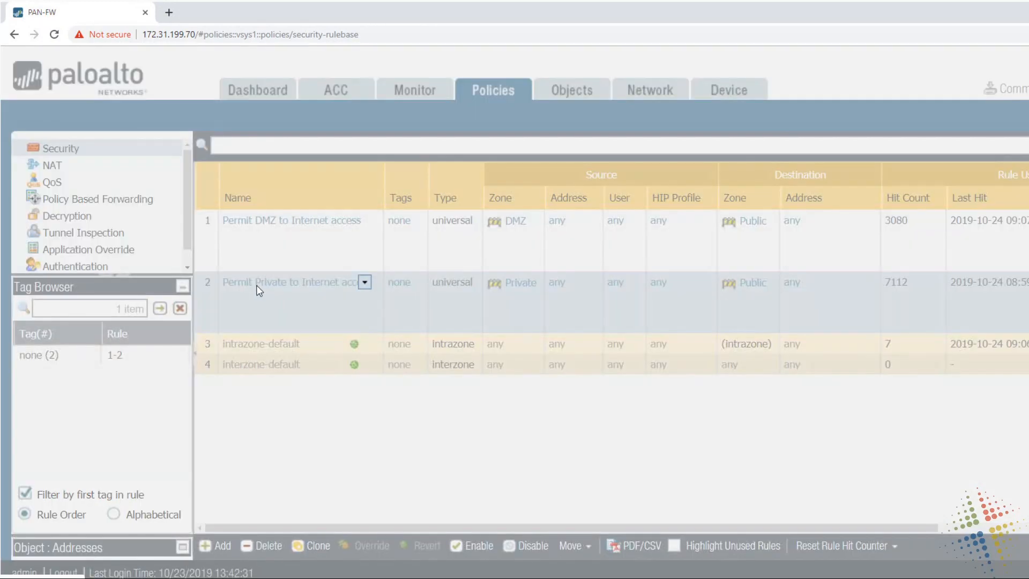
left_click(295, 282)
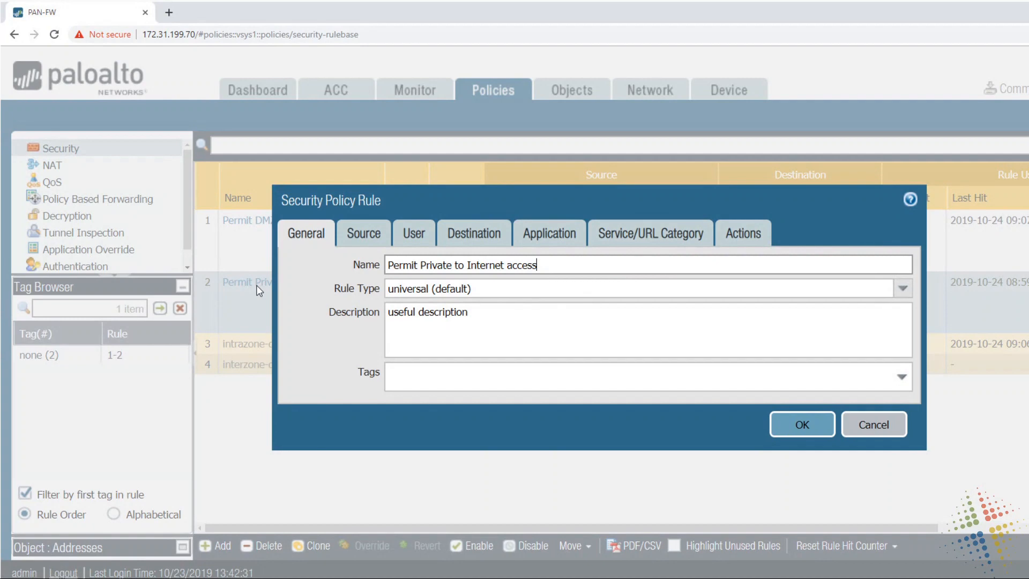
mouse_move(550, 234)
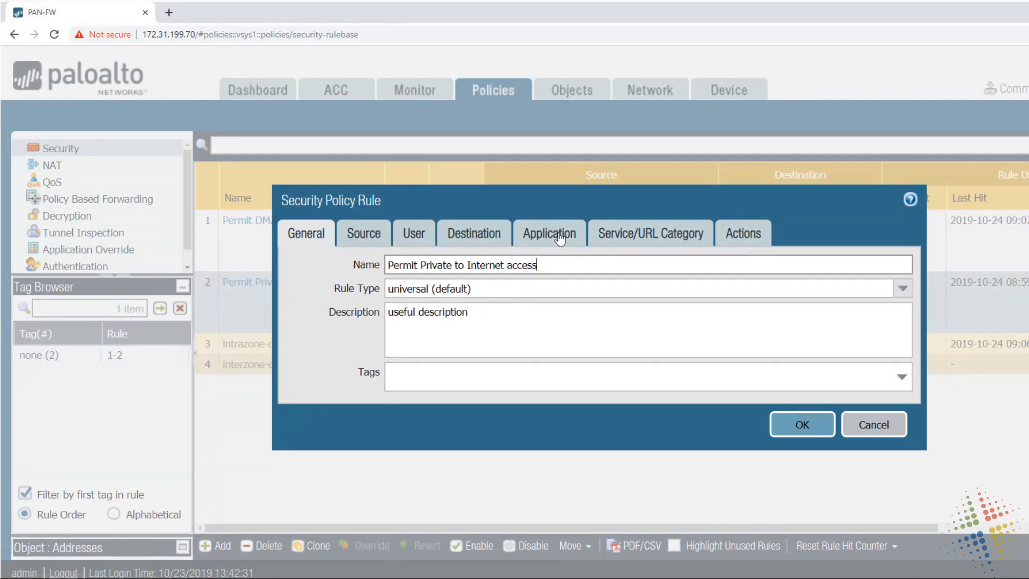
left_click(550, 233)
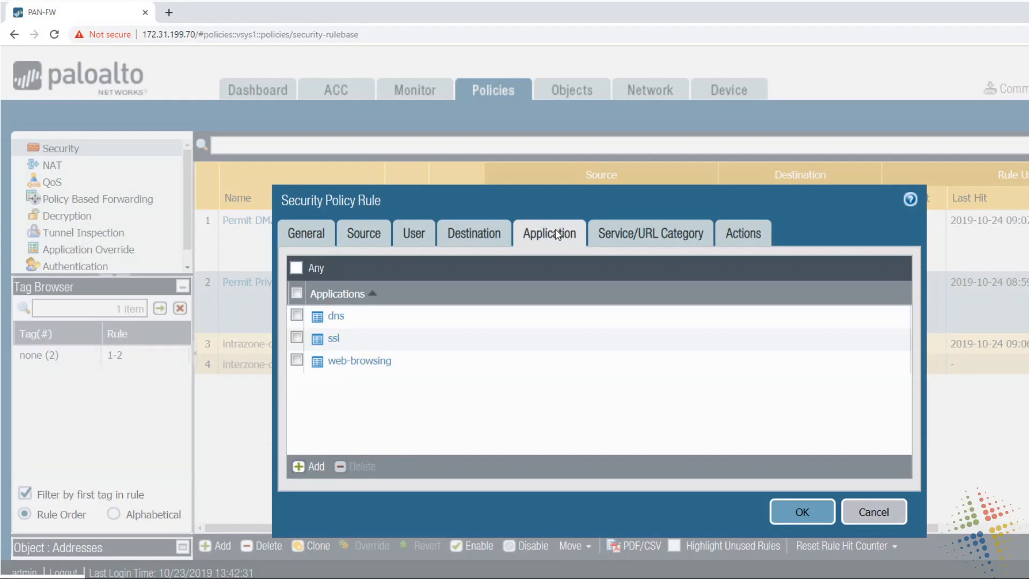
mouse_move(467, 244)
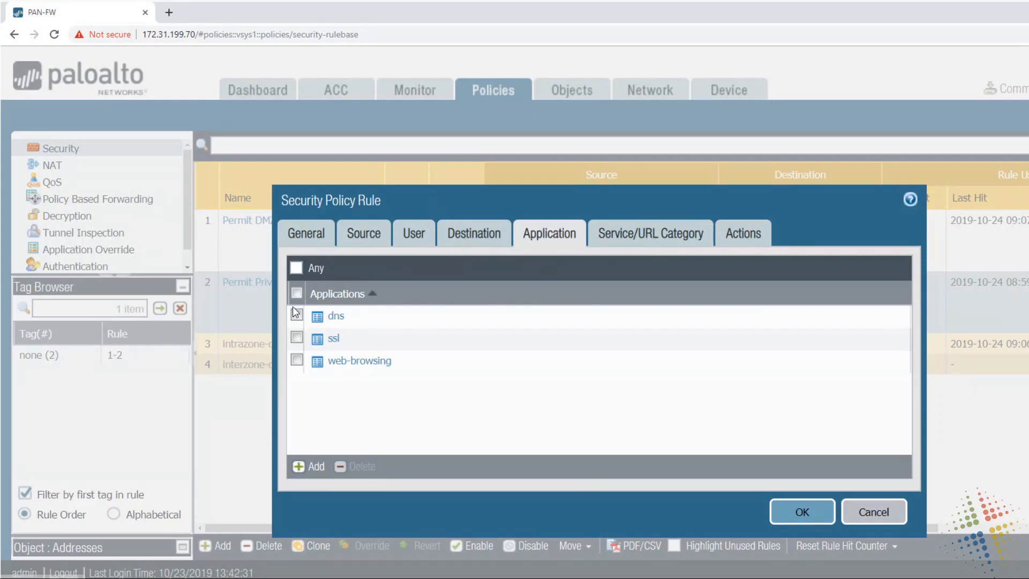
left_click(296, 293)
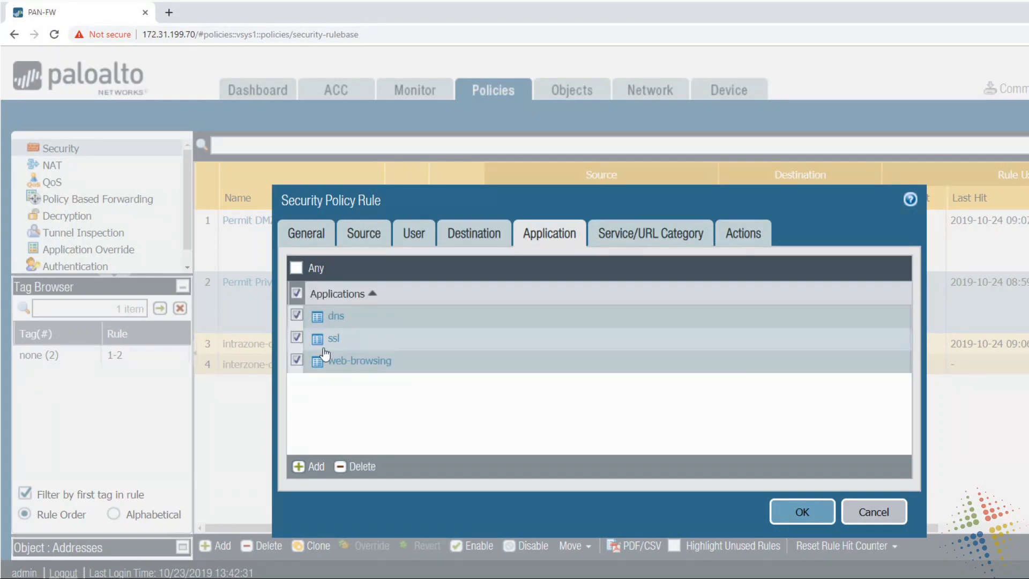
left_click(354, 467)
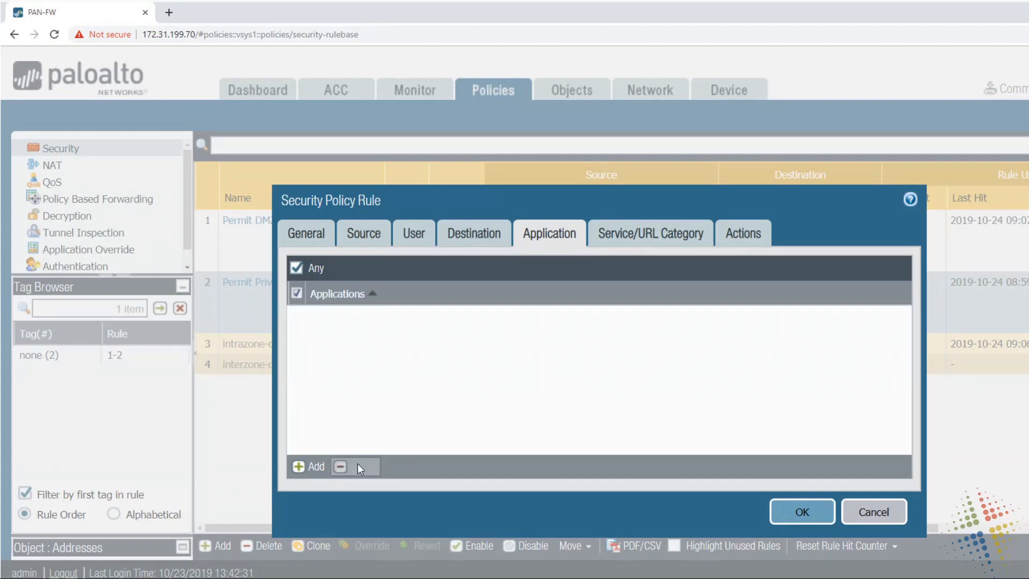
Set the rule's services to service-http and service-https and save the rule
left_click(650, 234)
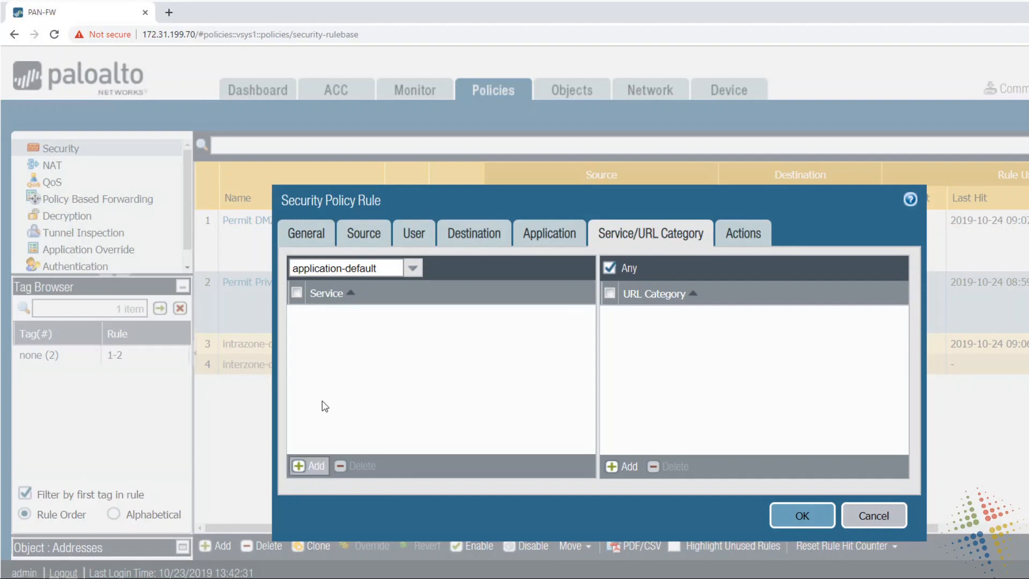
left_click(309, 466)
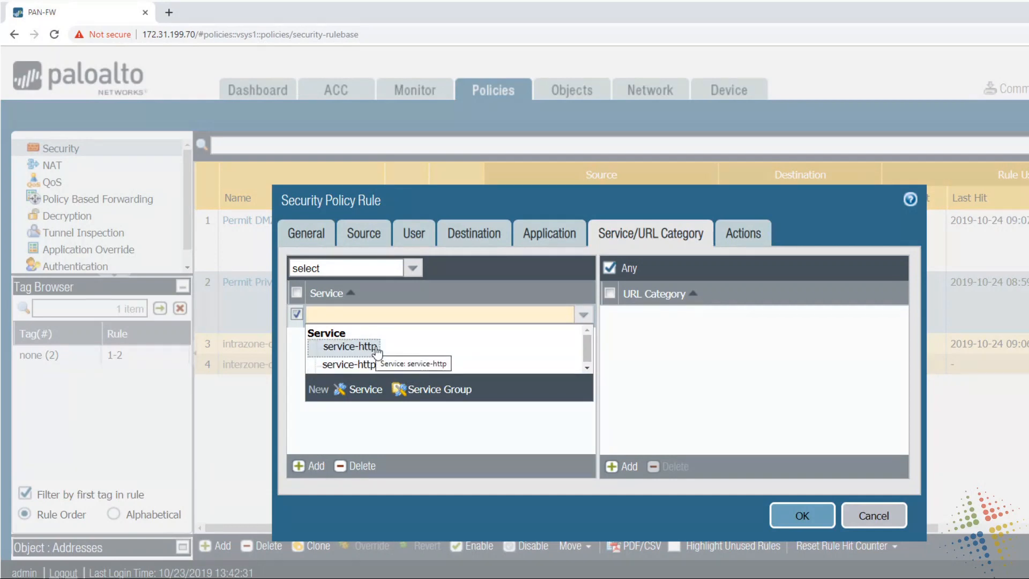
left_click(349, 347)
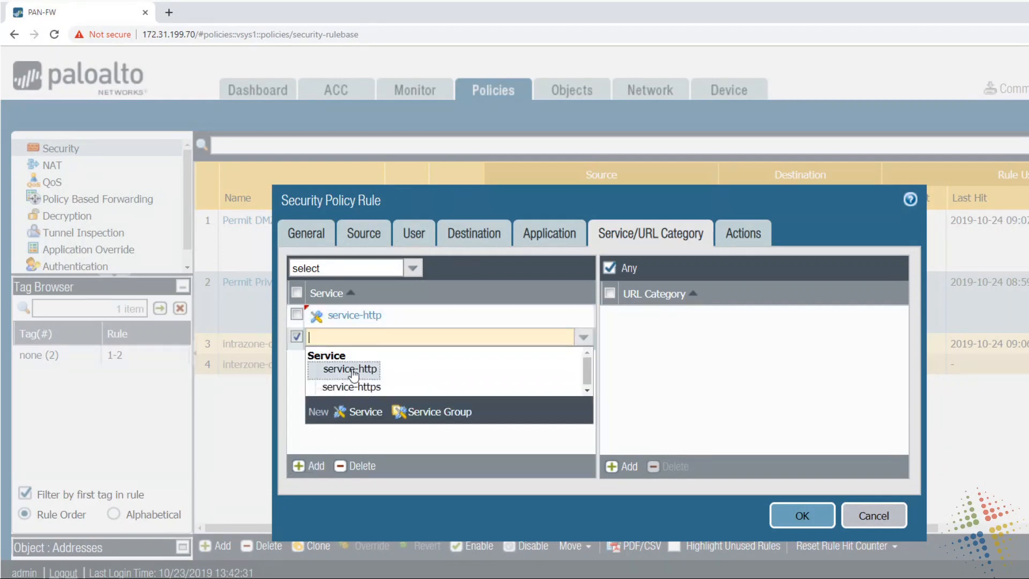
left_click(350, 386)
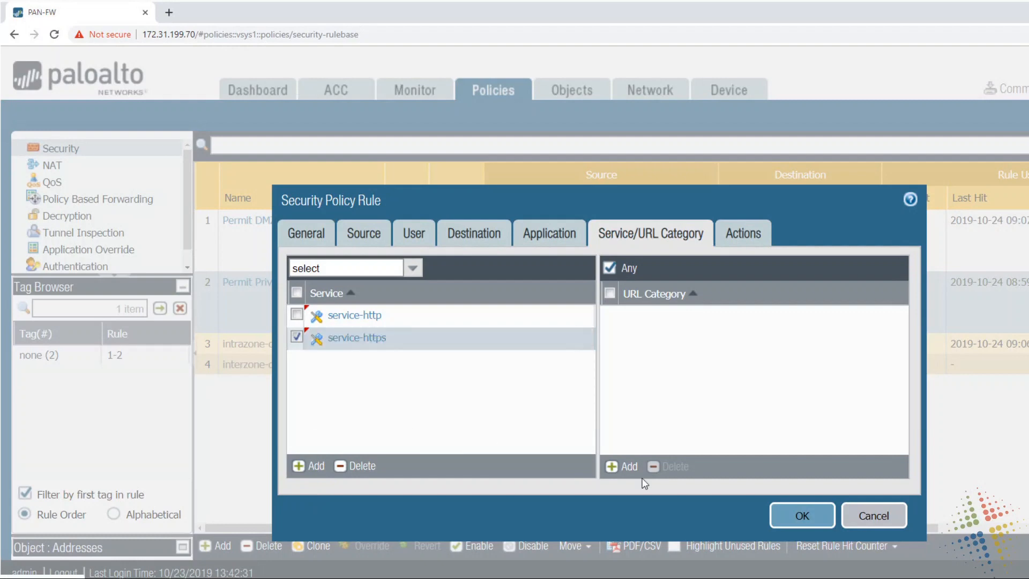
mouse_move(818, 524)
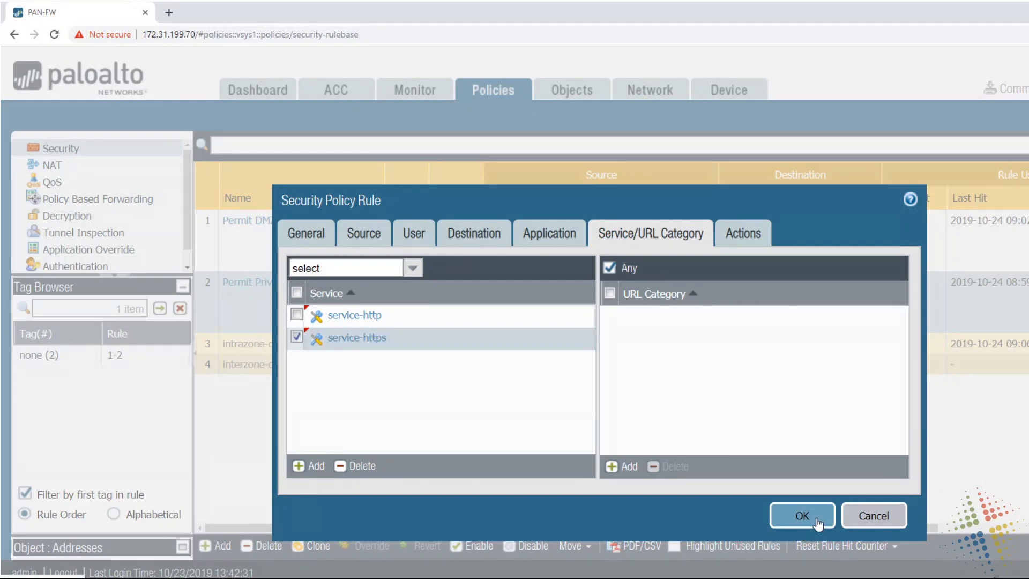
mouse_move(348, 395)
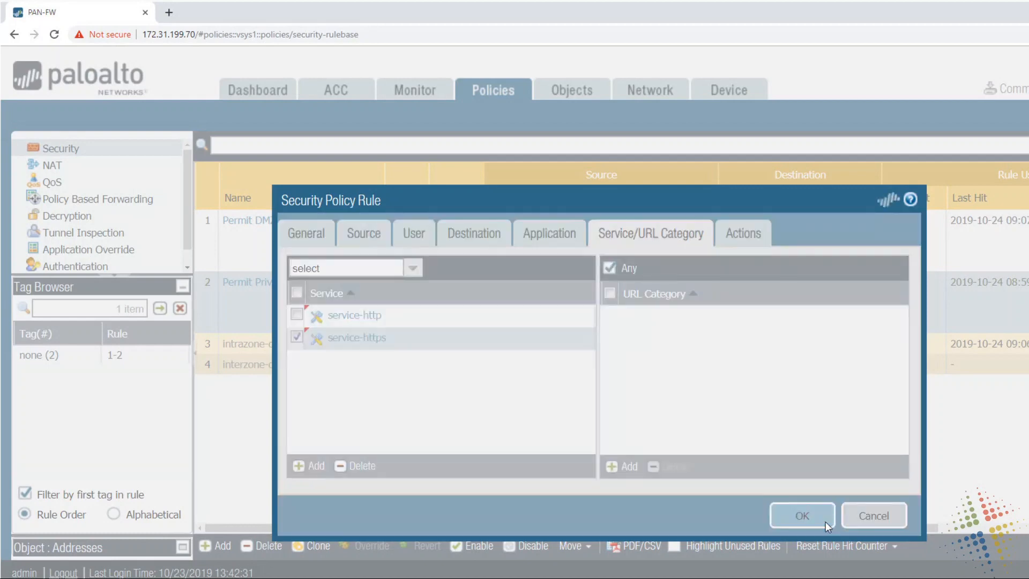
left_click(801, 515)
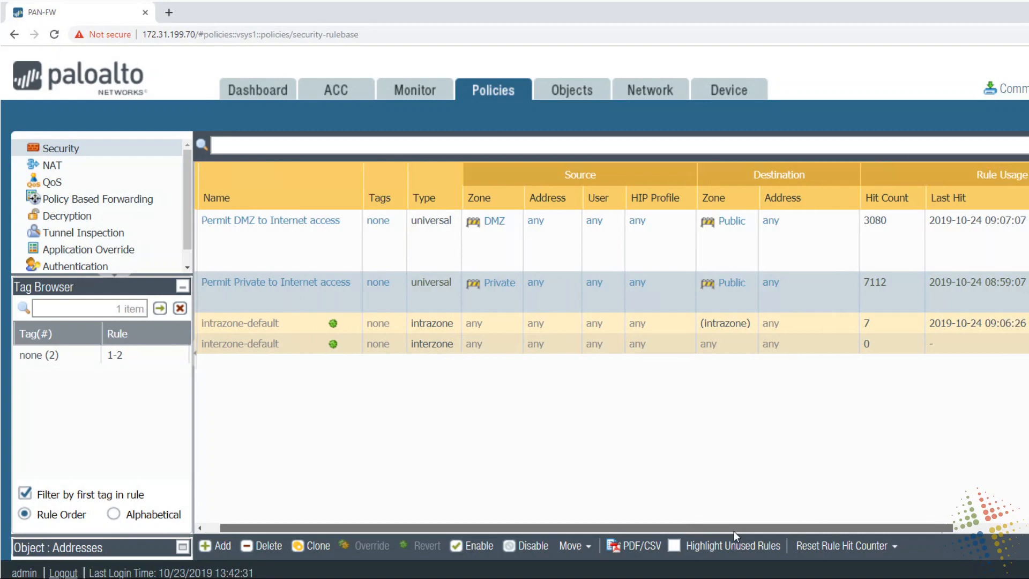
scroll("right", 3)
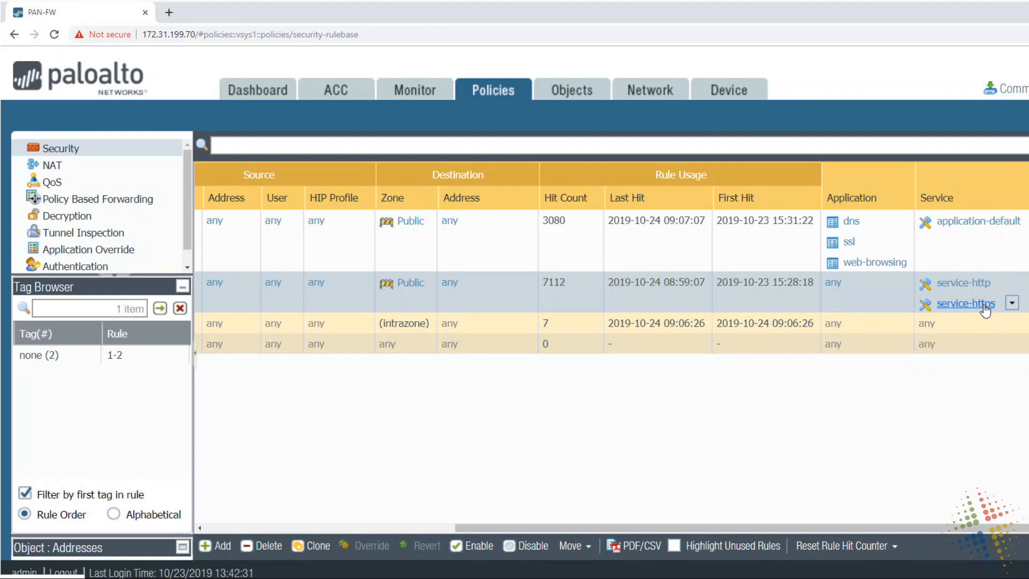
mouse_move(977, 309)
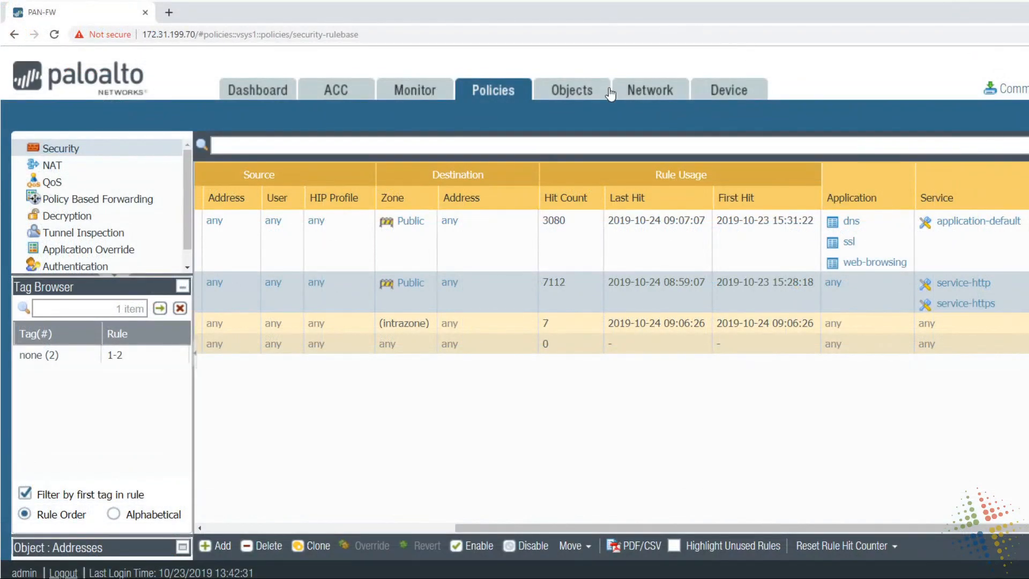
mouse_move(572, 90)
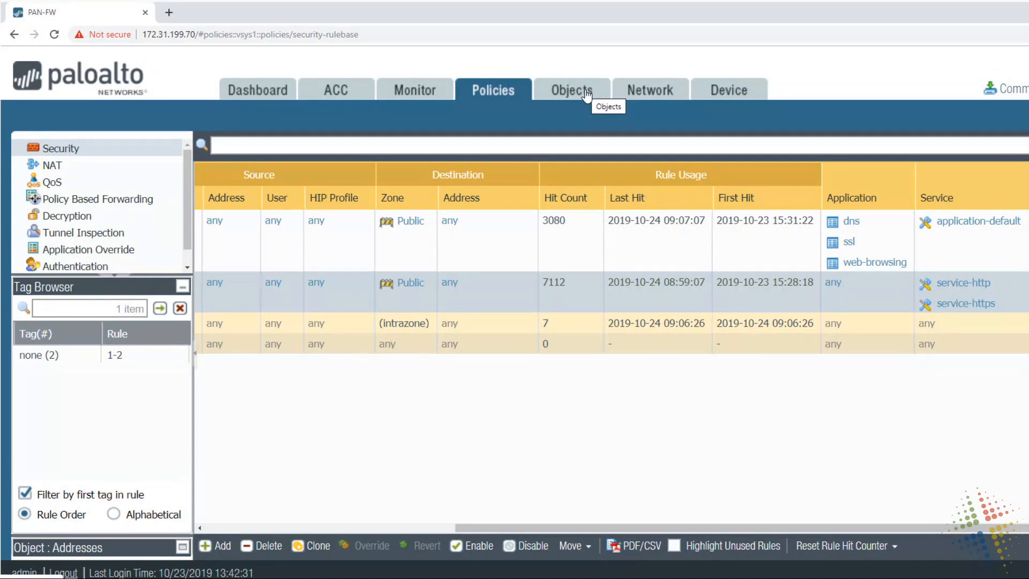
Open the Objects Applications catalog and search it for 'dns'
left_click(572, 90)
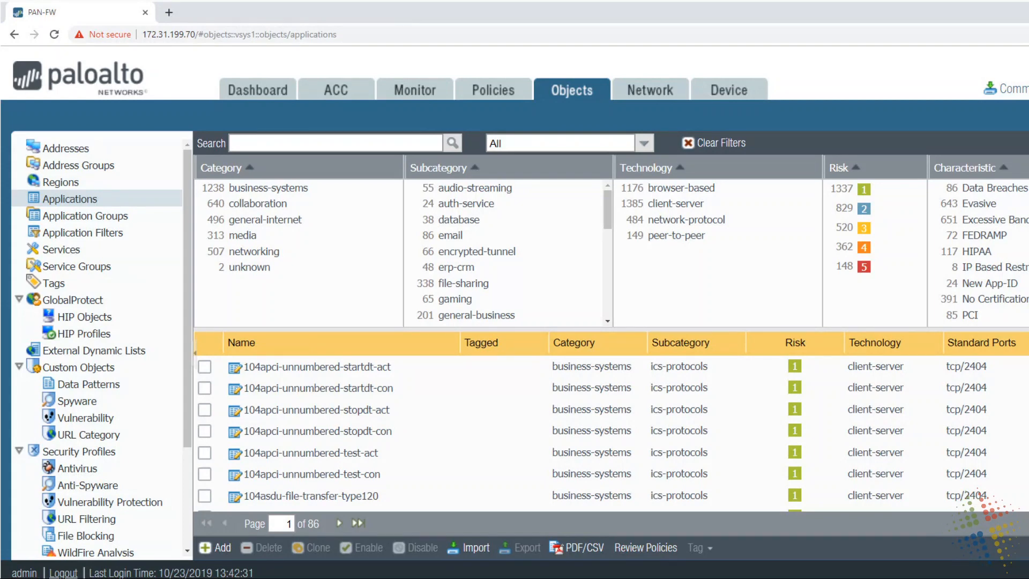
left_click(309, 409)
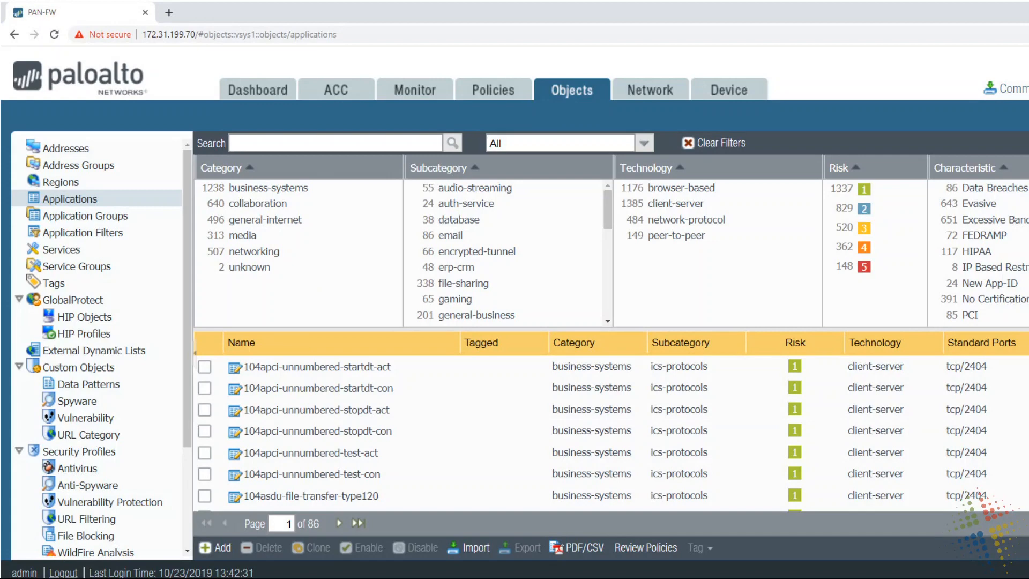
type("dns")
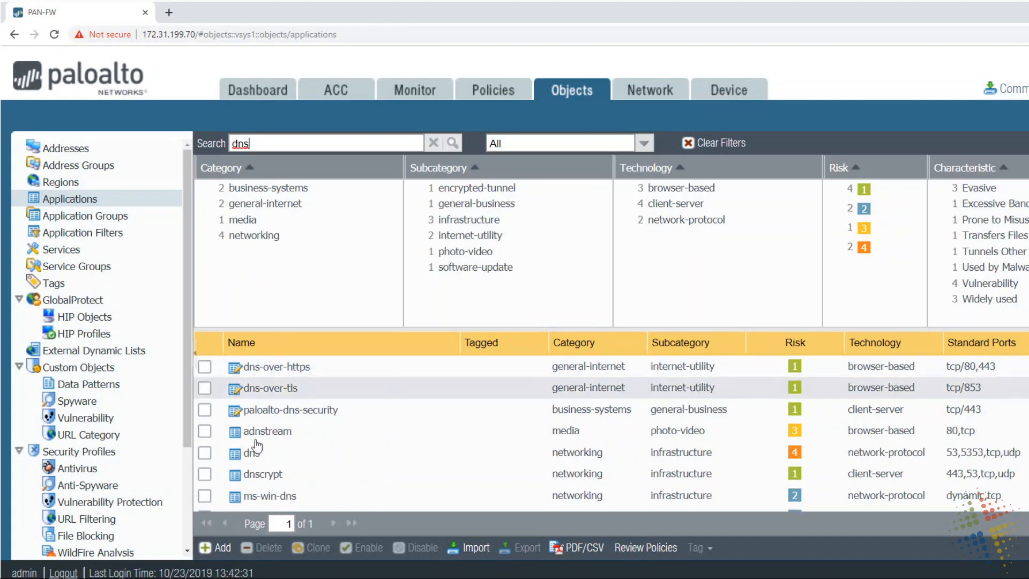
mouse_move(252, 452)
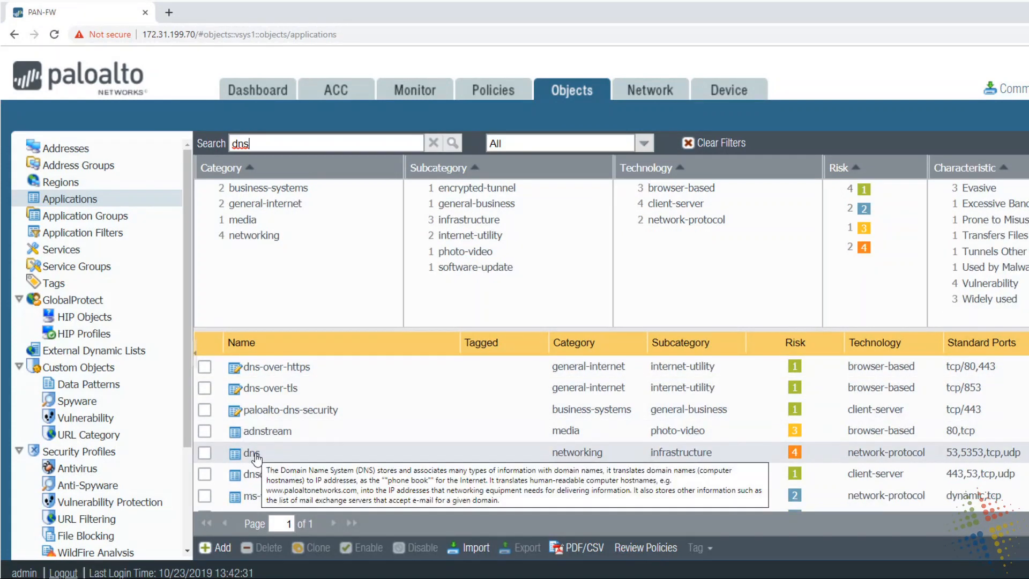
left_click(251, 452)
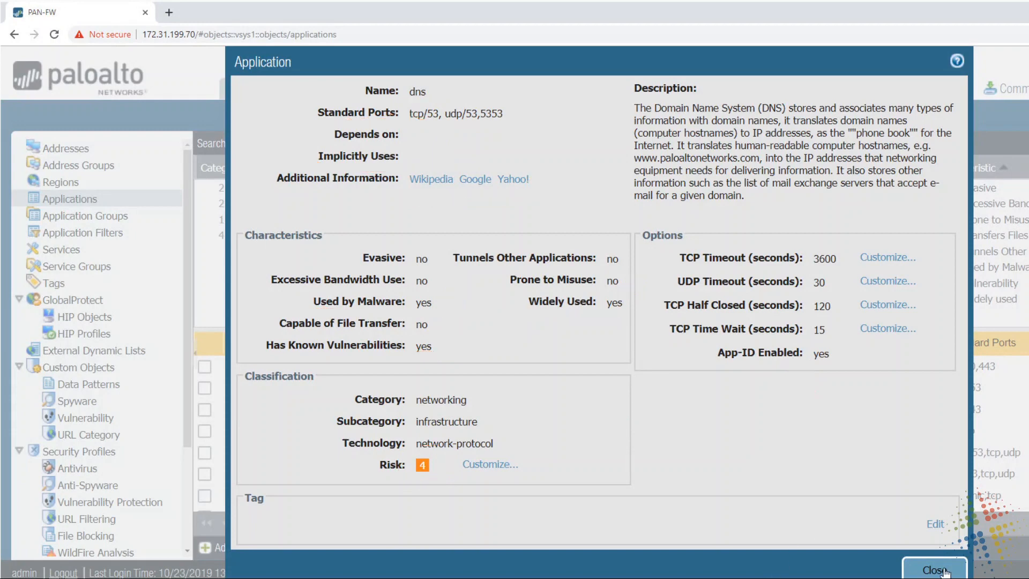
left_click(934, 568)
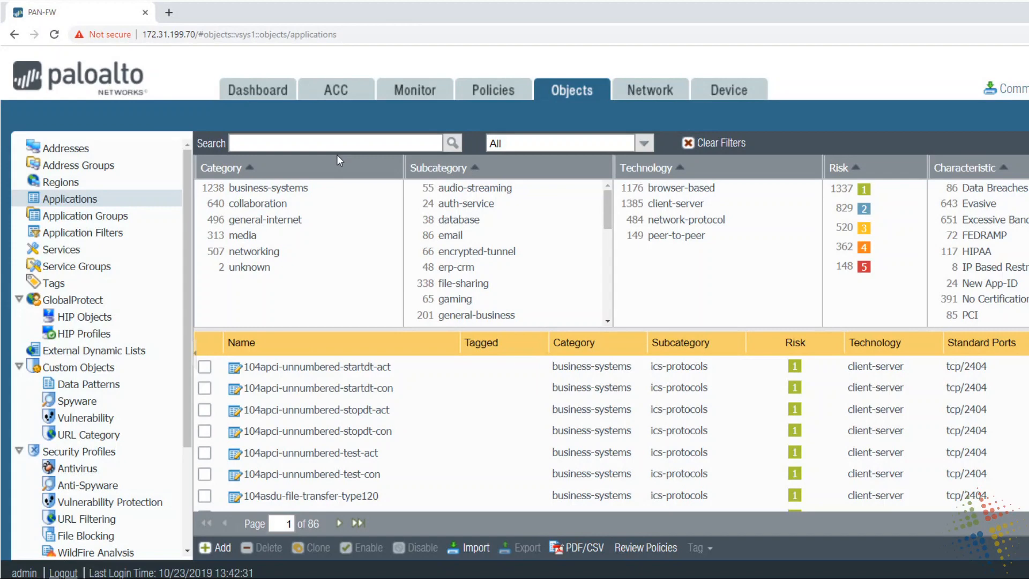
mouse_move(262, 191)
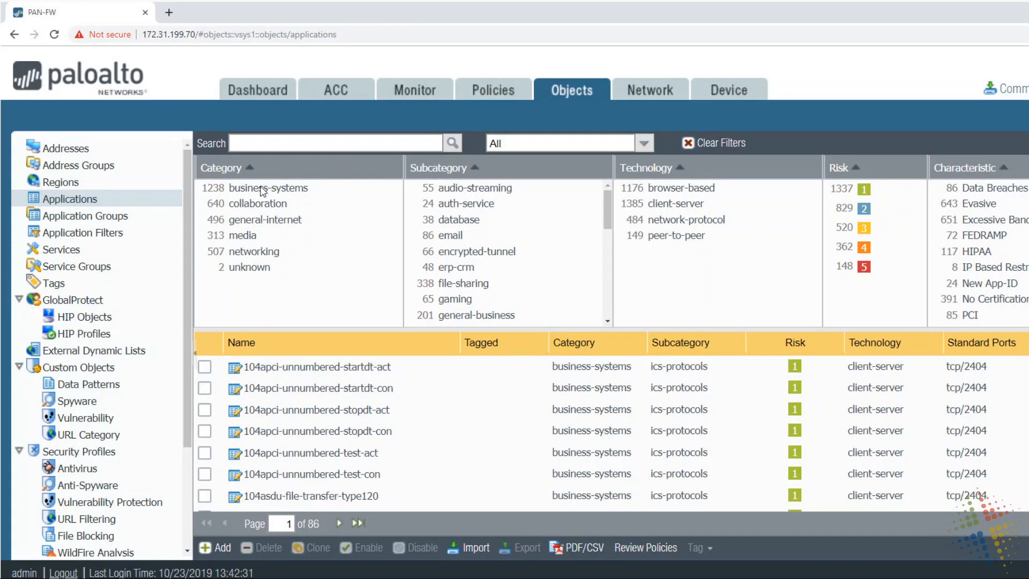
mouse_move(312, 187)
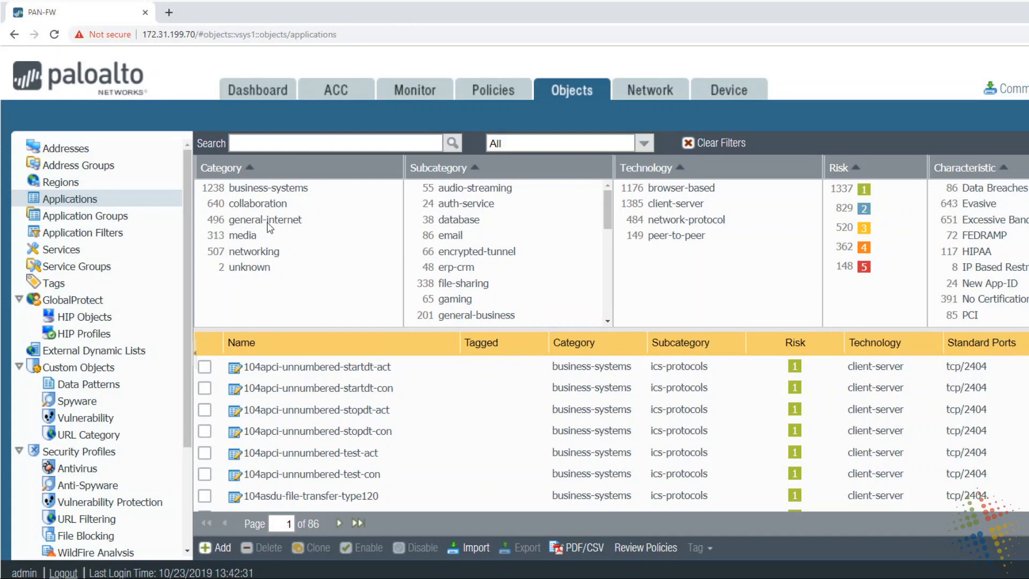
mouse_move(267, 194)
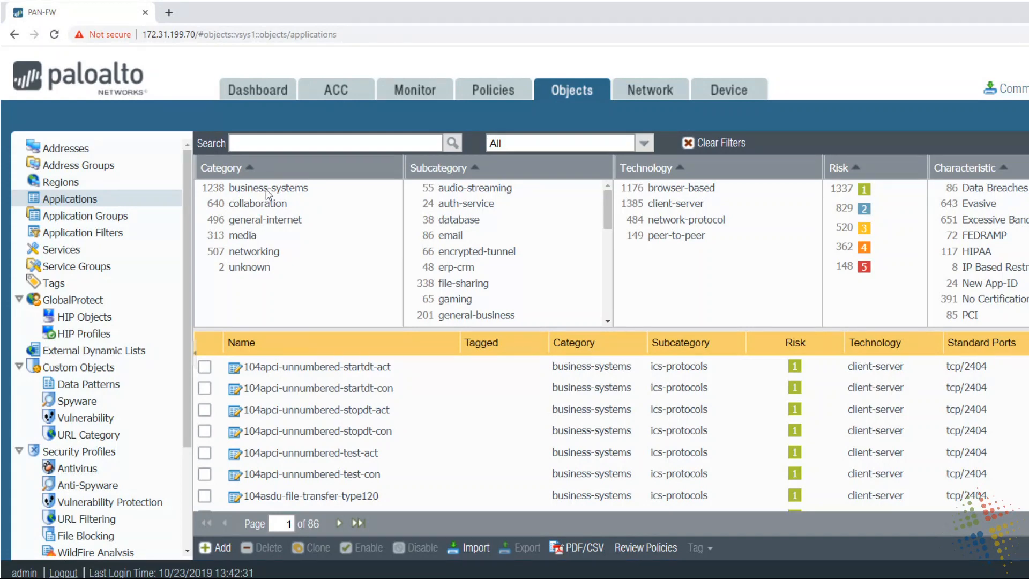
Filter applications by business-systems category, management subcategory and browser-based technology, then return to Policies
left_click(269, 187)
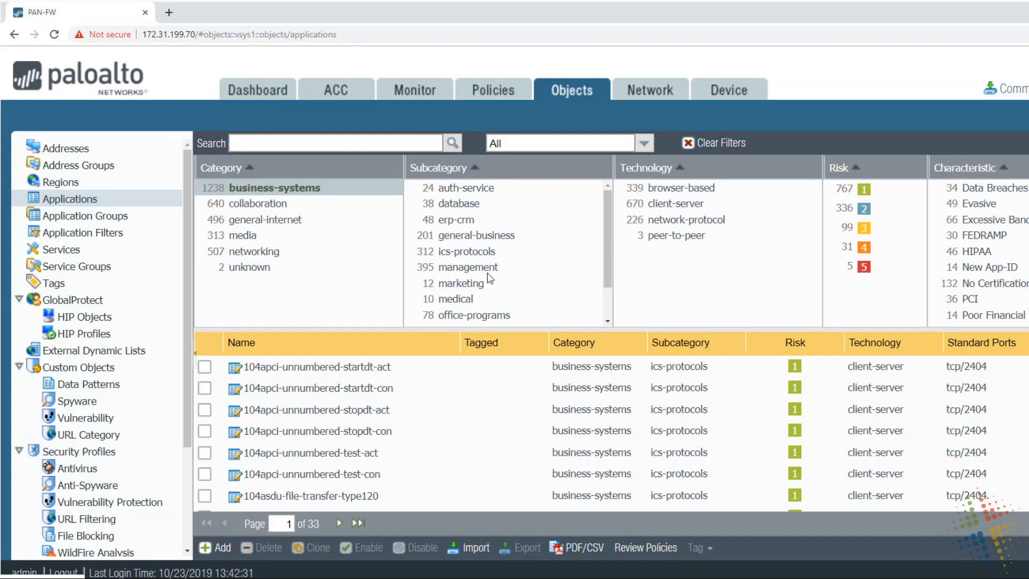
left_click(471, 267)
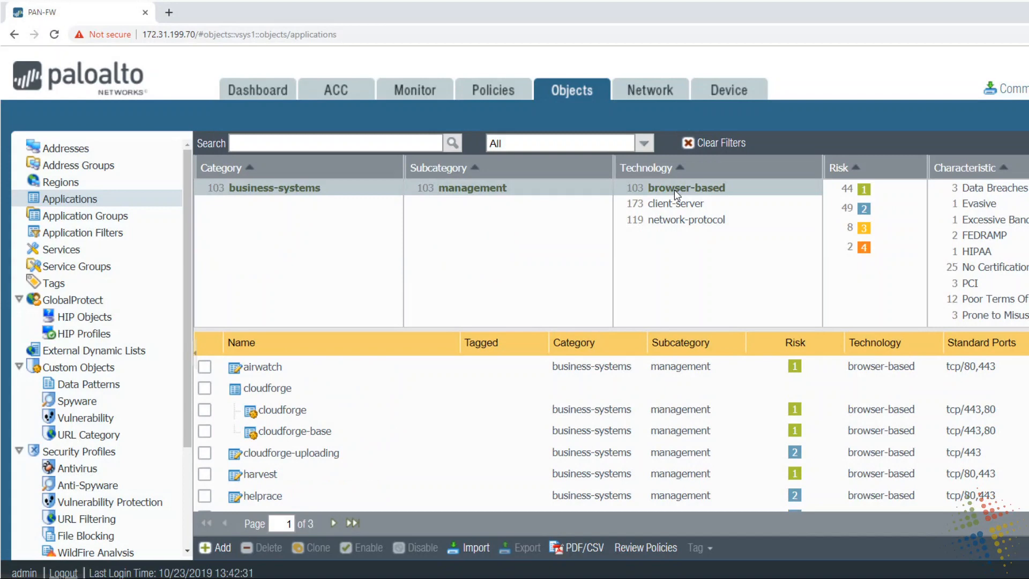
left_click(865, 189)
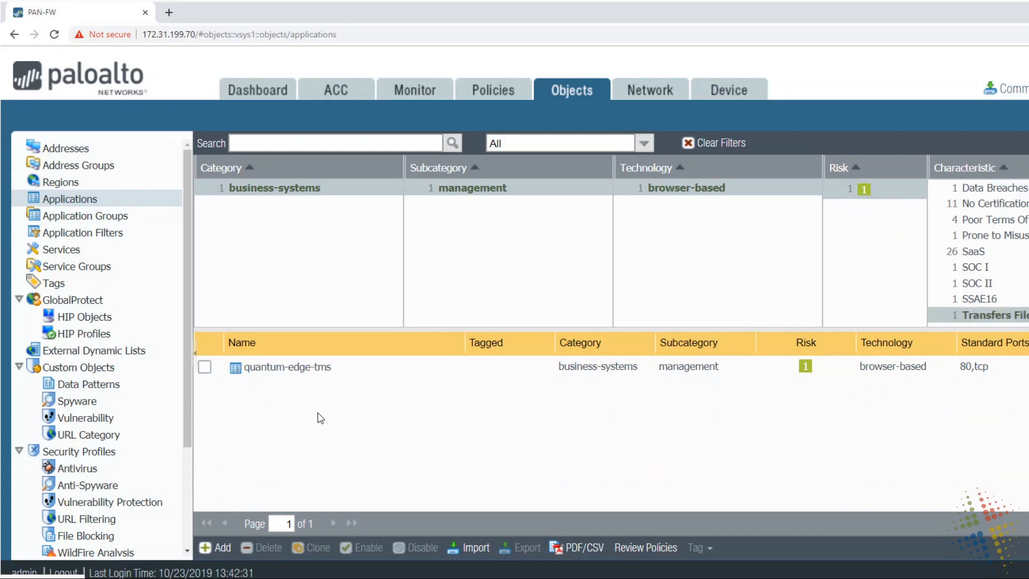
mouse_move(261, 382)
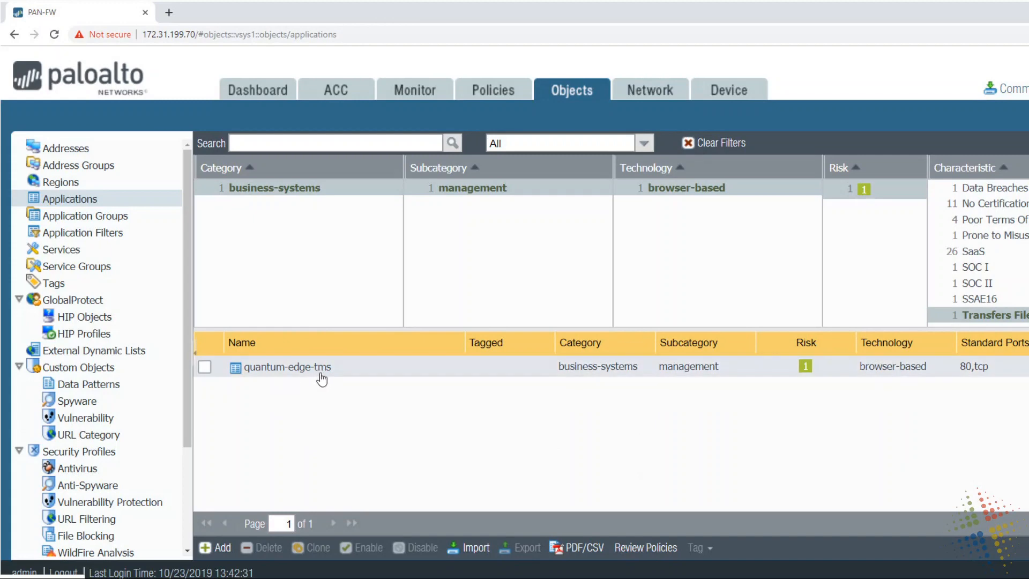
mouse_move(336, 379)
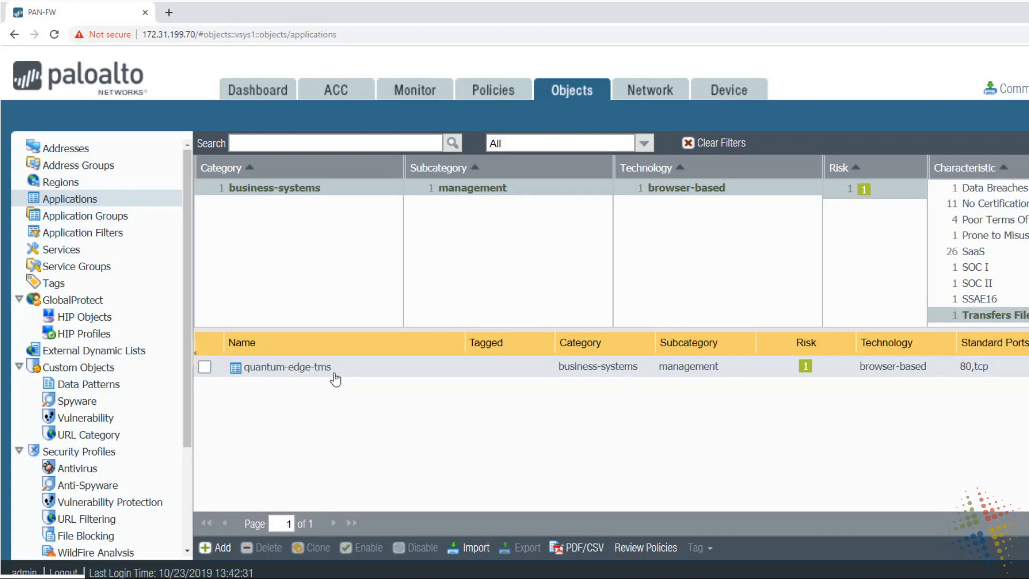
left_click(493, 90)
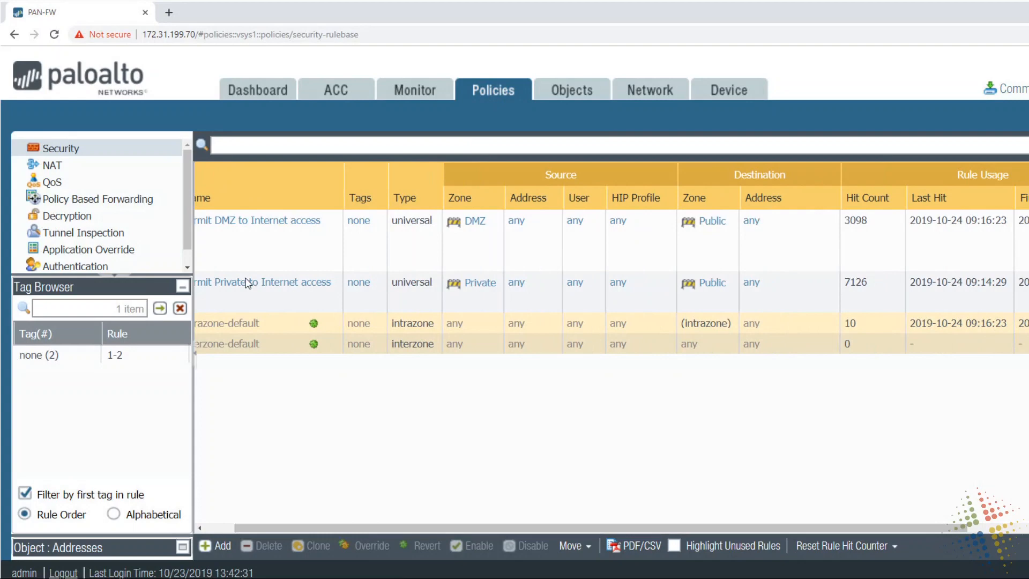
Scroll the Security rulebase right to the rule usage and application columns
scroll("right", 3)
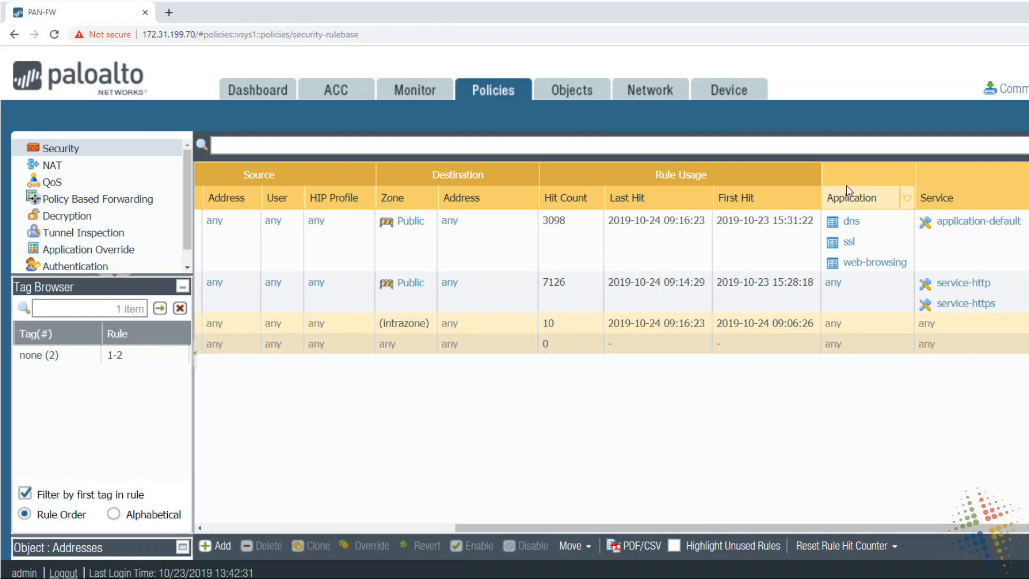
mouse_move(888, 290)
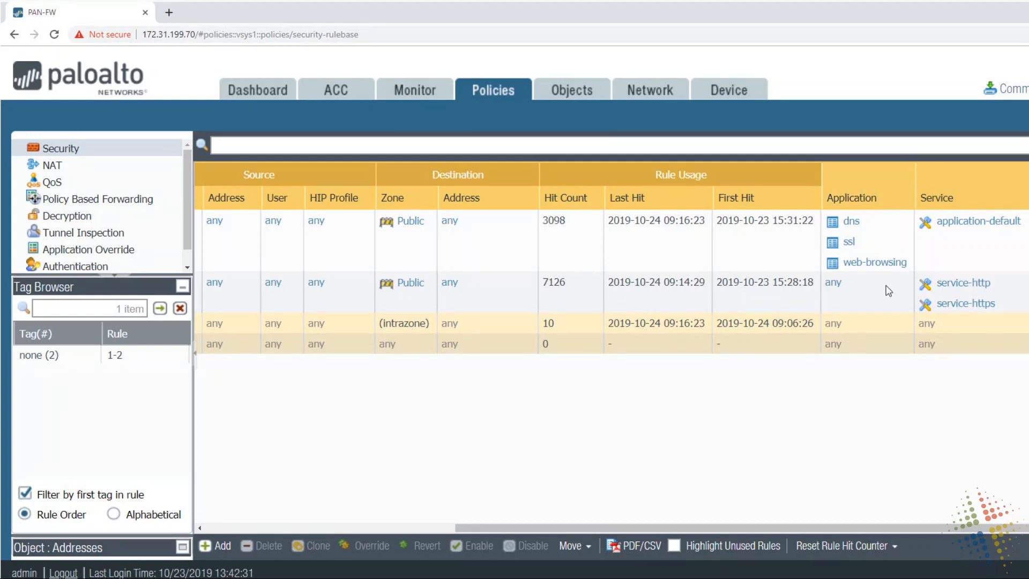